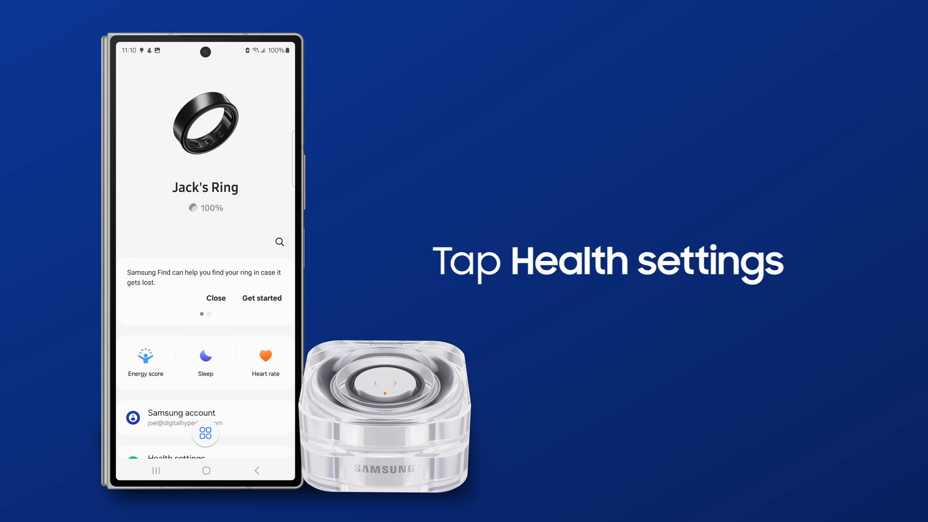
# Reach the ring's Samsung Health settings and enter Auto detect workouts.
pyautogui.scroll(-3)
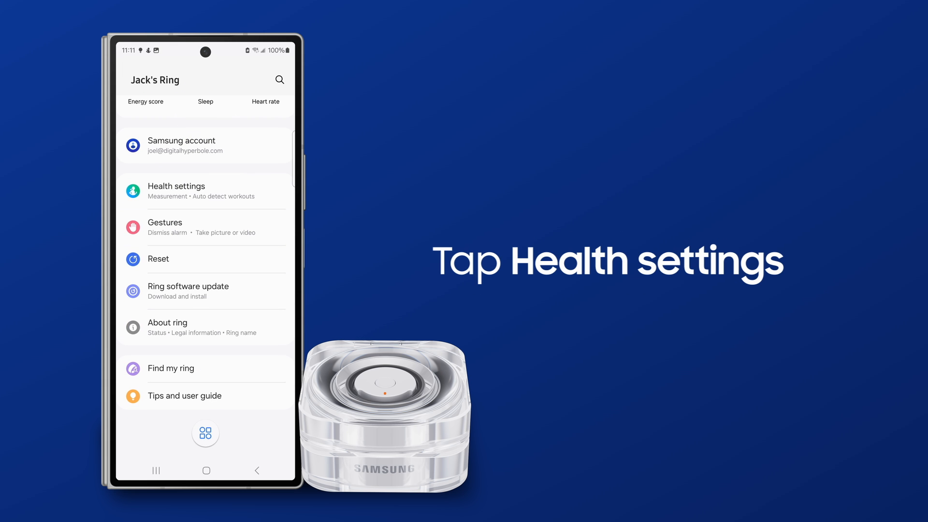
pyautogui.click(176, 190)
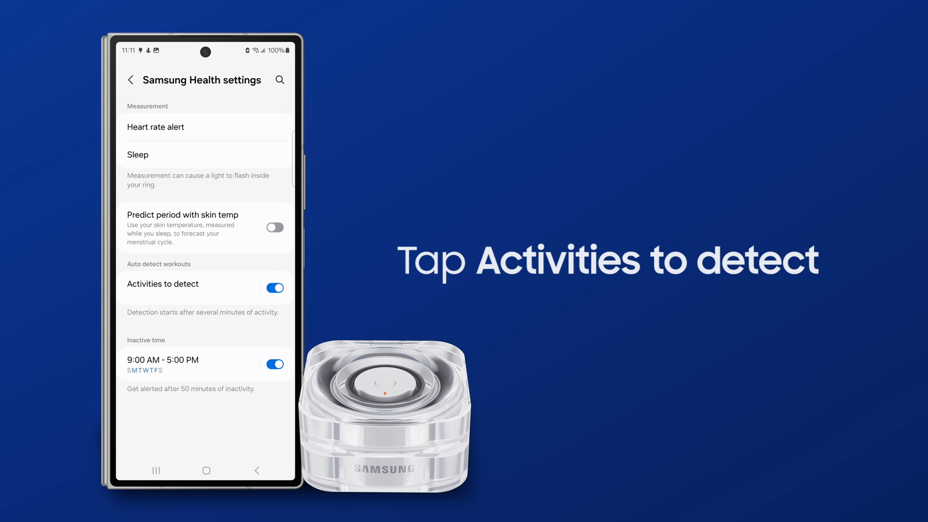
pyautogui.click(163, 284)
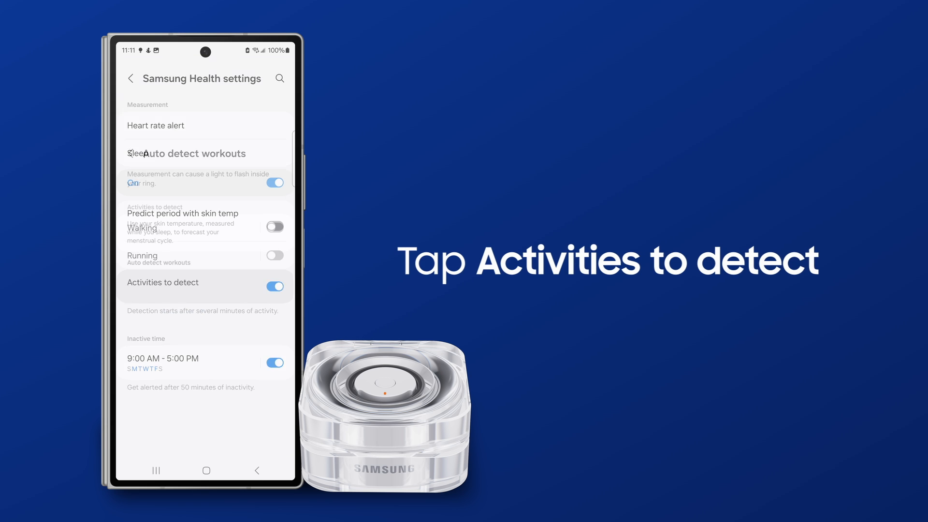
# Switch on automatic detection for Walking and Running.
pyautogui.click(163, 282)
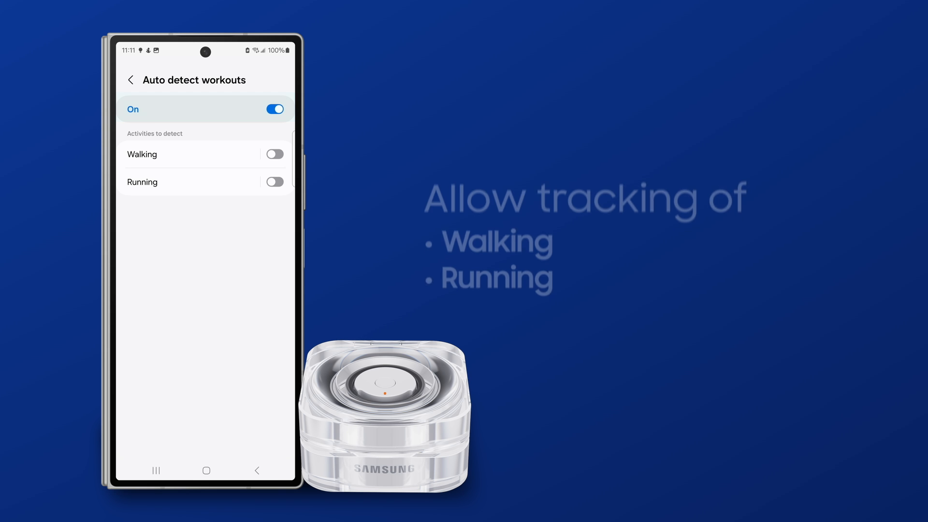
pyautogui.click(274, 154)
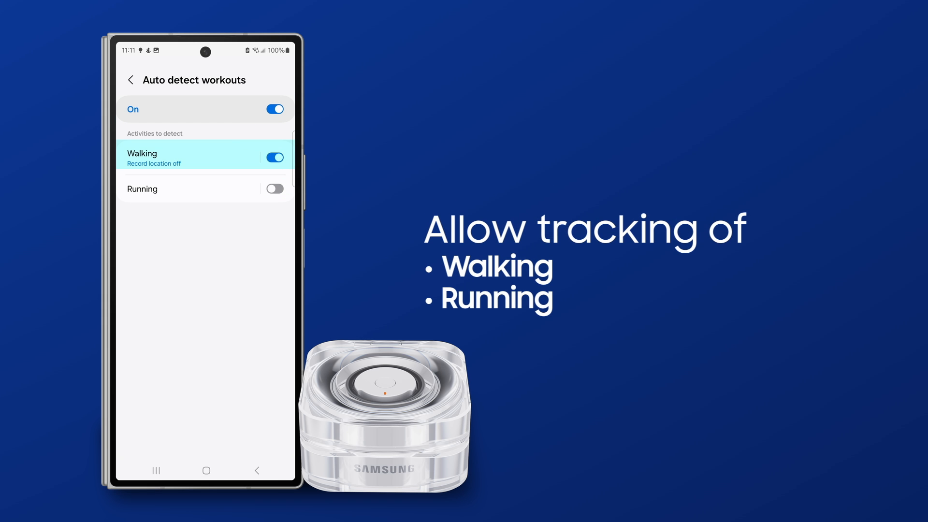
pyautogui.click(274, 188)
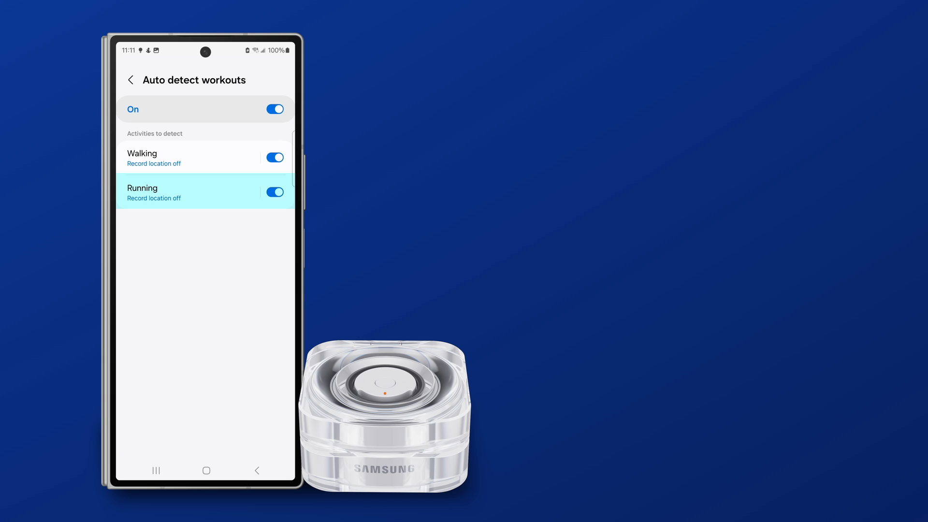